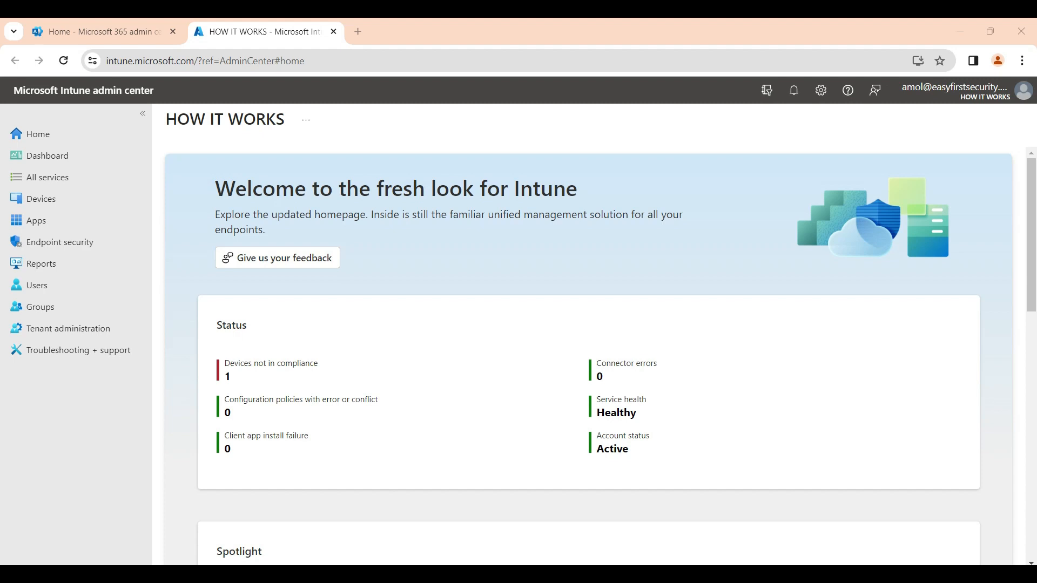
{"action": "mouse_move", "coordinate": [59, 242]}
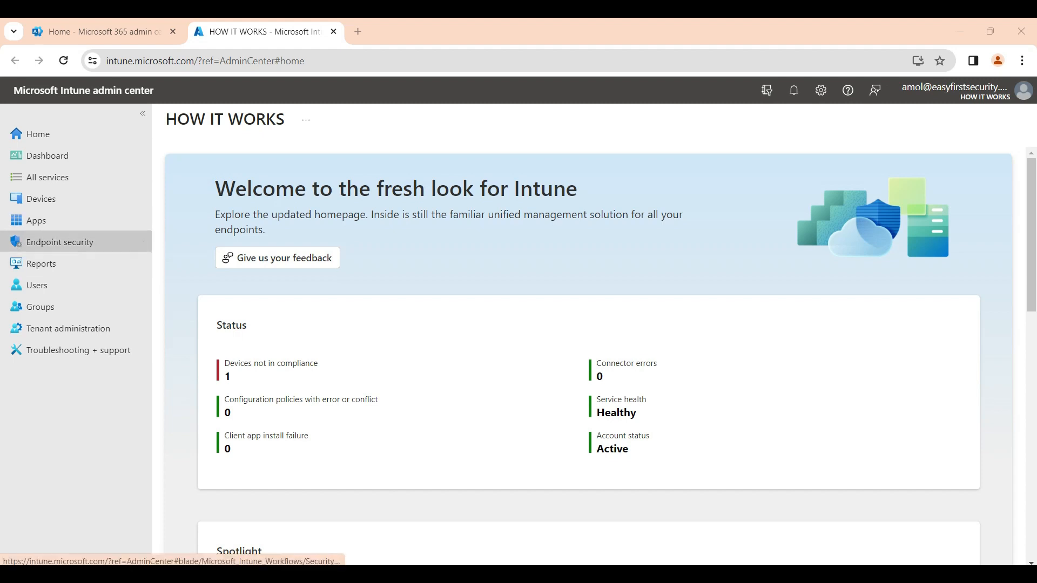
{"action": "mouse_move", "coordinate": [41, 199]}
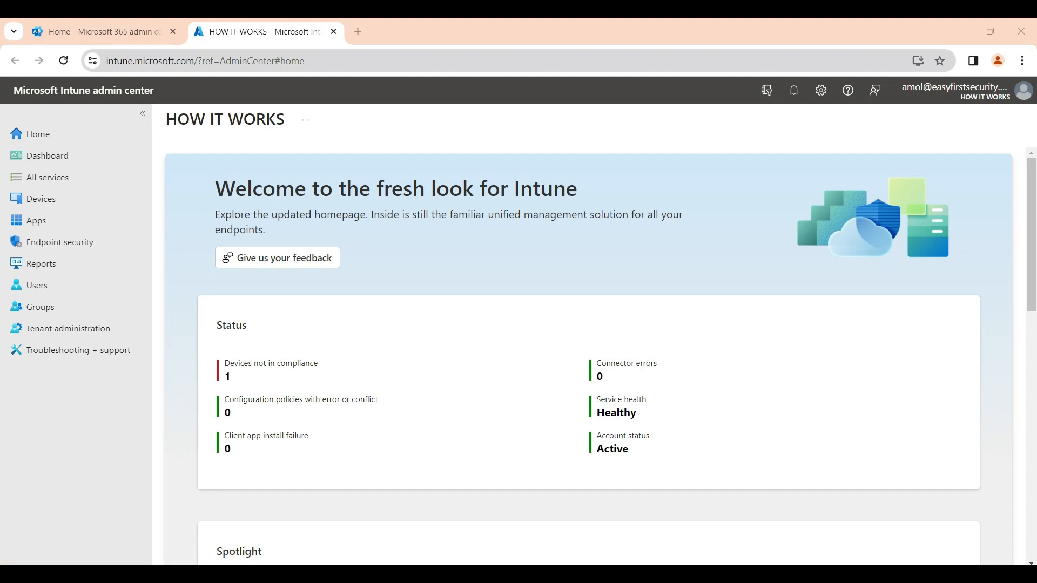
Step: Navigate Devices > Windows > Configuration profiles and expand the Create menu
{"action": "left_click", "coordinate": [98, 32]}
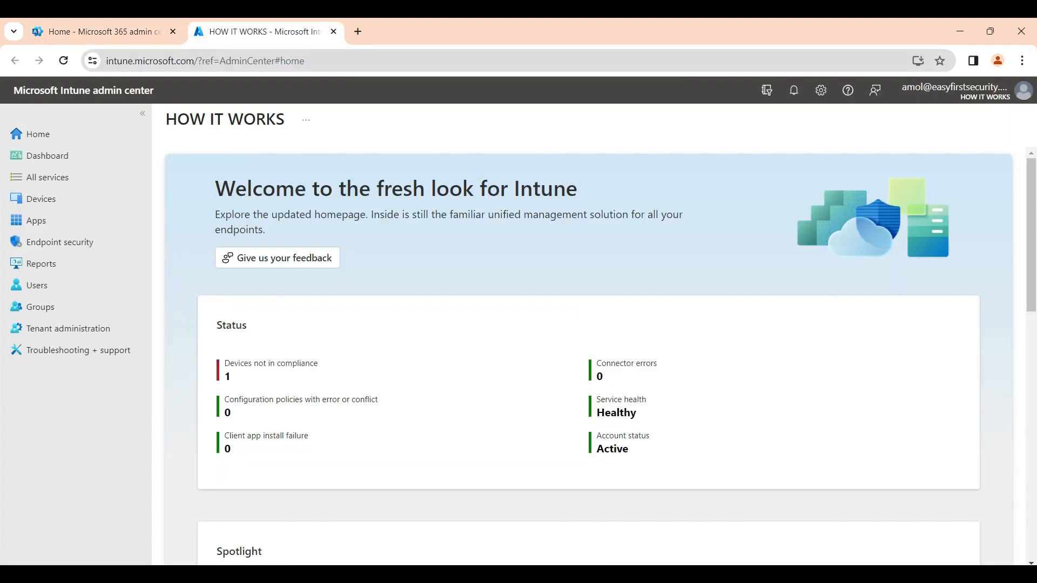
{"action": "left_click", "coordinate": [41, 199]}
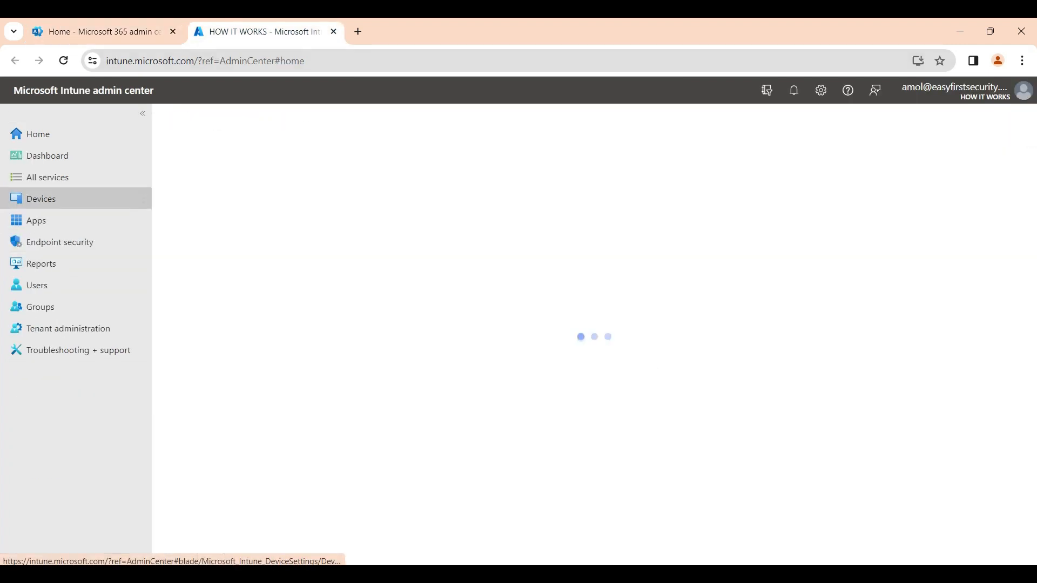
{"action": "left_click", "coordinate": [41, 199]}
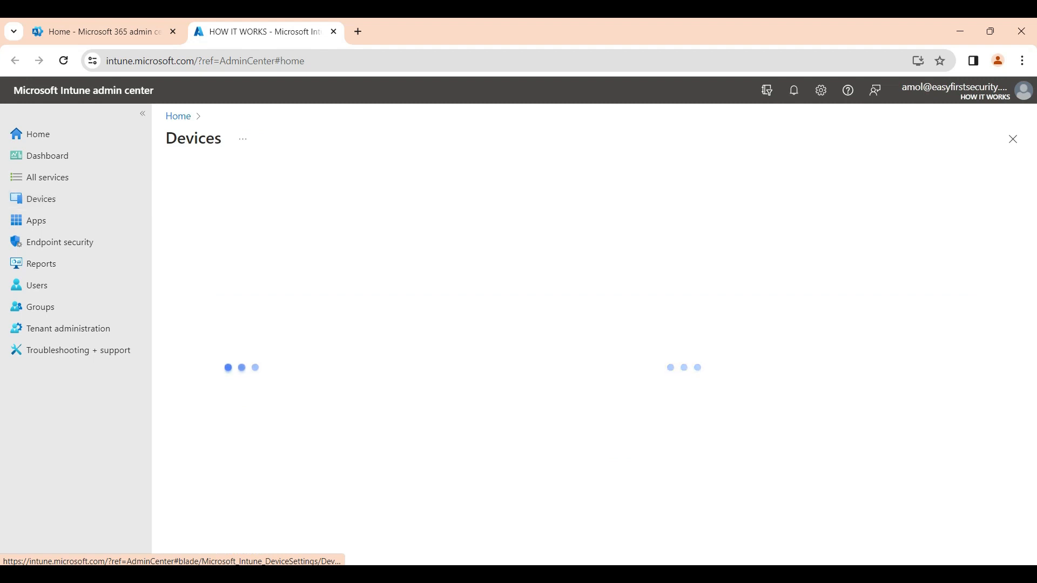
{"action": "left_click", "coordinate": [41, 198]}
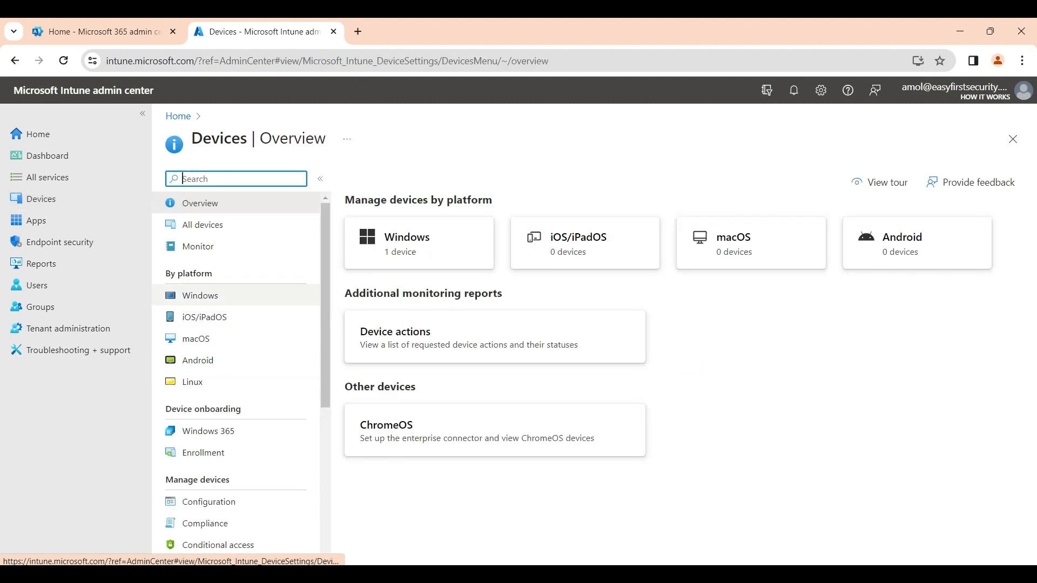
{"action": "left_click", "coordinate": [200, 294]}
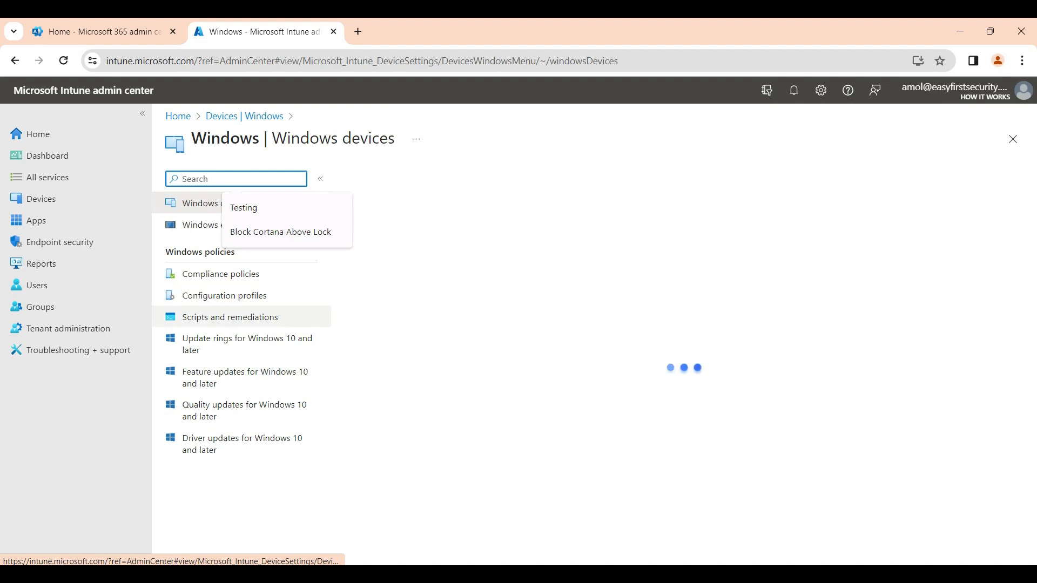
{"action": "left_click", "coordinate": [225, 295]}
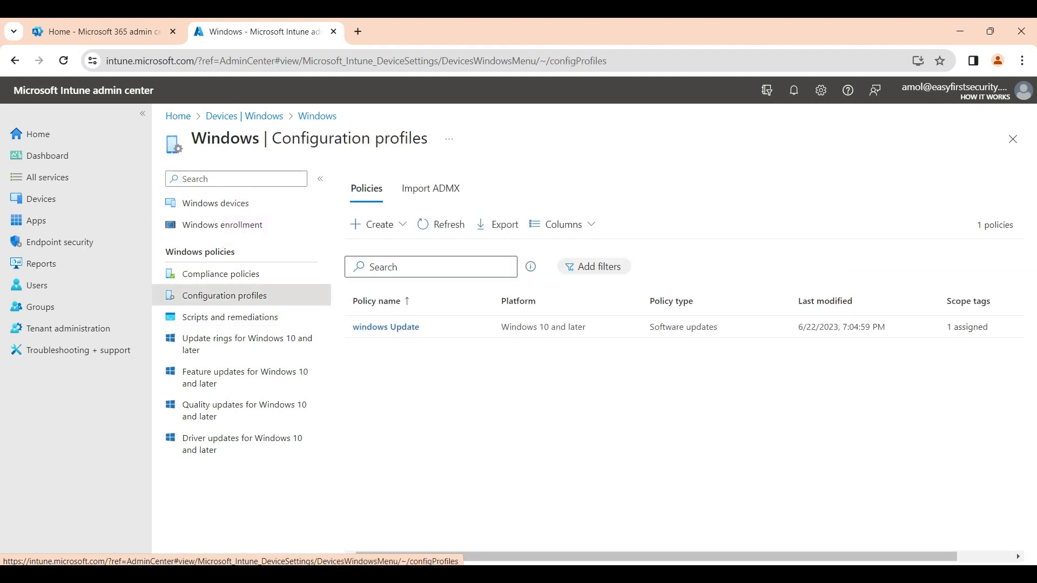
{"action": "mouse_move", "coordinate": [229, 318]}
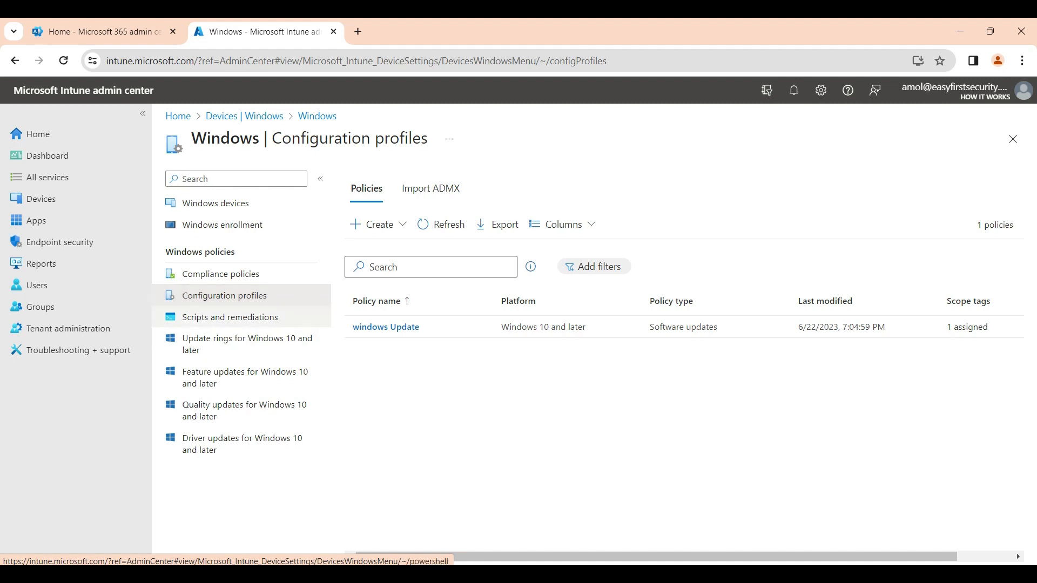
{"action": "left_click", "coordinate": [377, 224]}
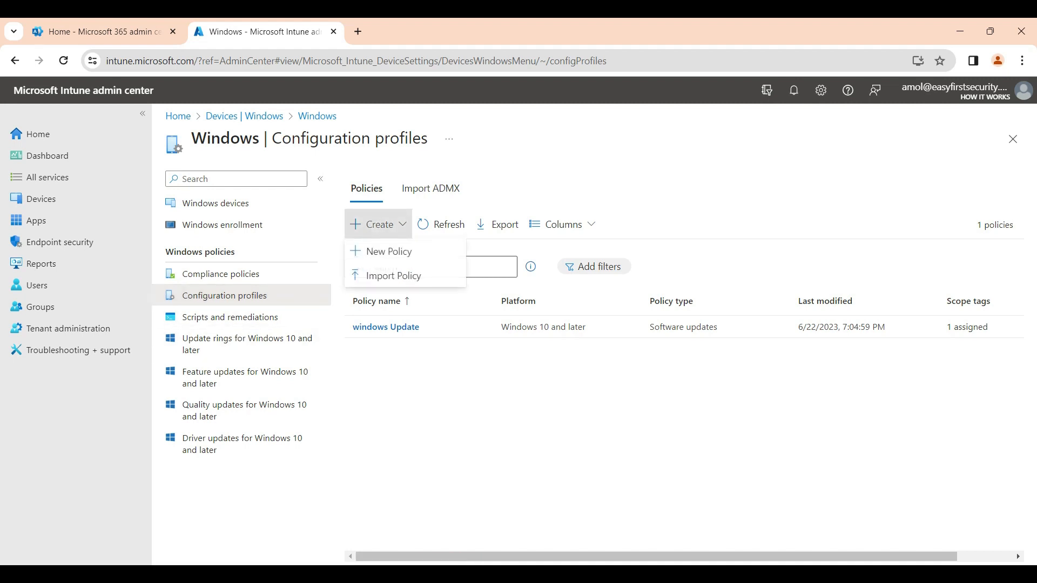
Step: Start a New Policy with platform Windows 10 and later and profile type Settings catalog
{"action": "left_click", "coordinate": [388, 252]}
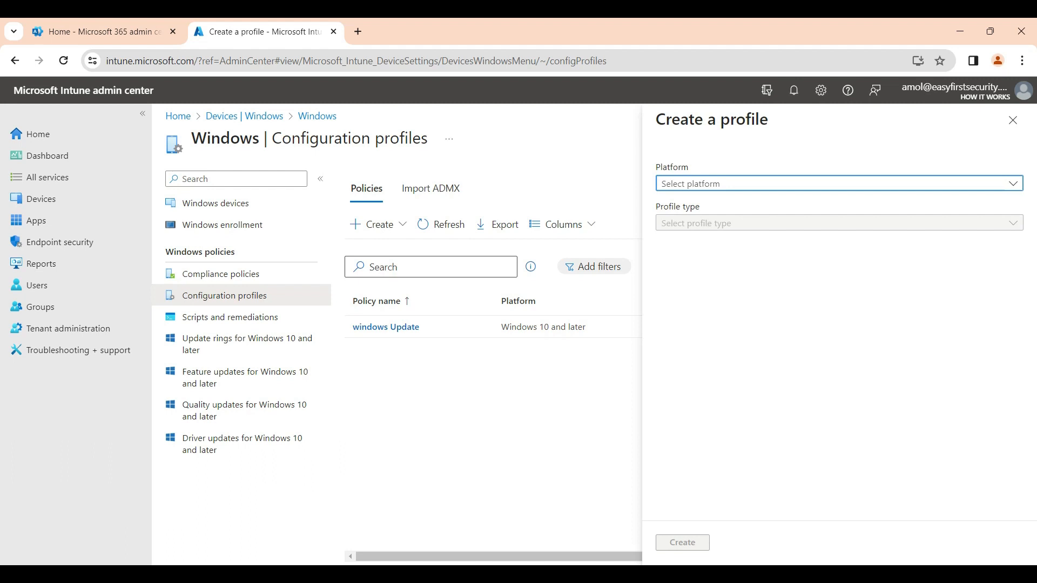
{"action": "left_click", "coordinate": [838, 183]}
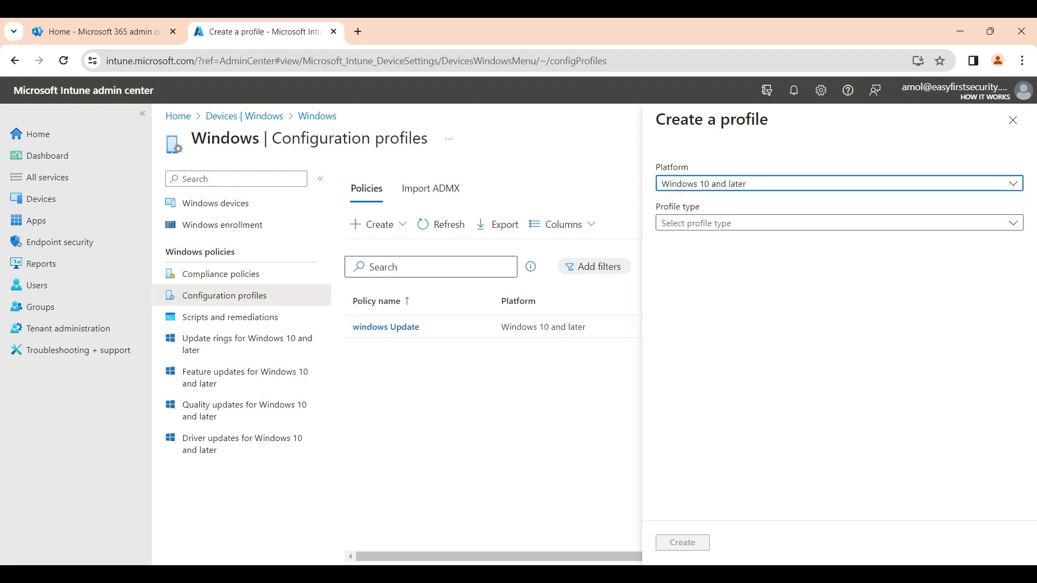
{"action": "left_click", "coordinate": [838, 223]}
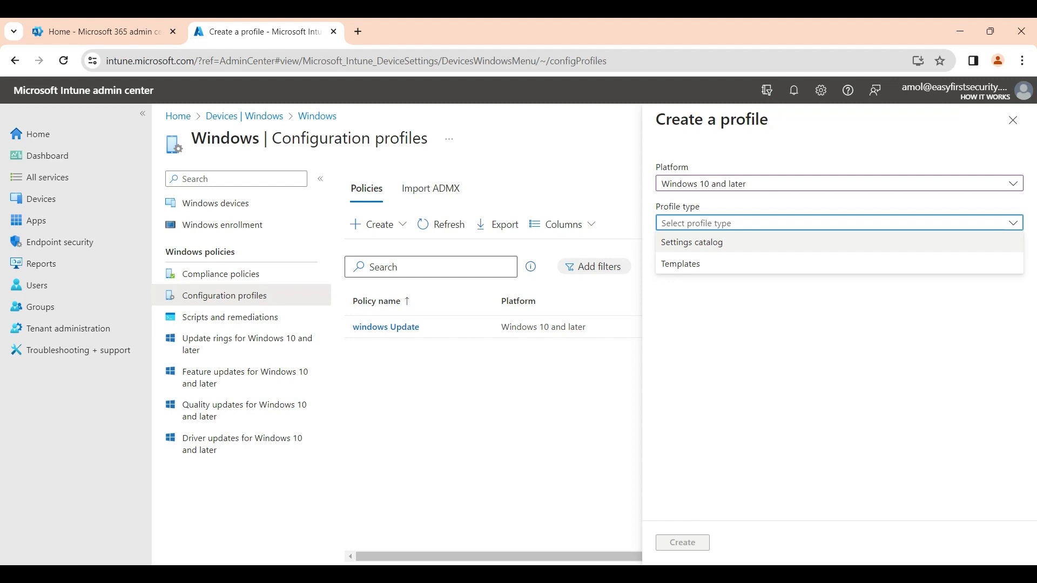
{"action": "left_click", "coordinate": [691, 242]}
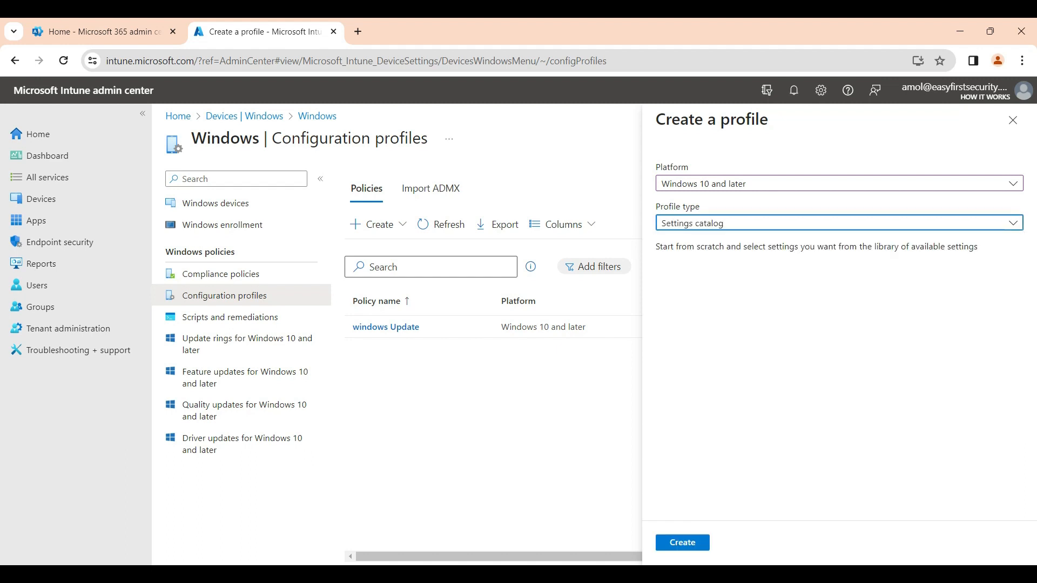
Step: Create the profile and name it 'test' on the Basics step
{"action": "left_click", "coordinate": [682, 542]}
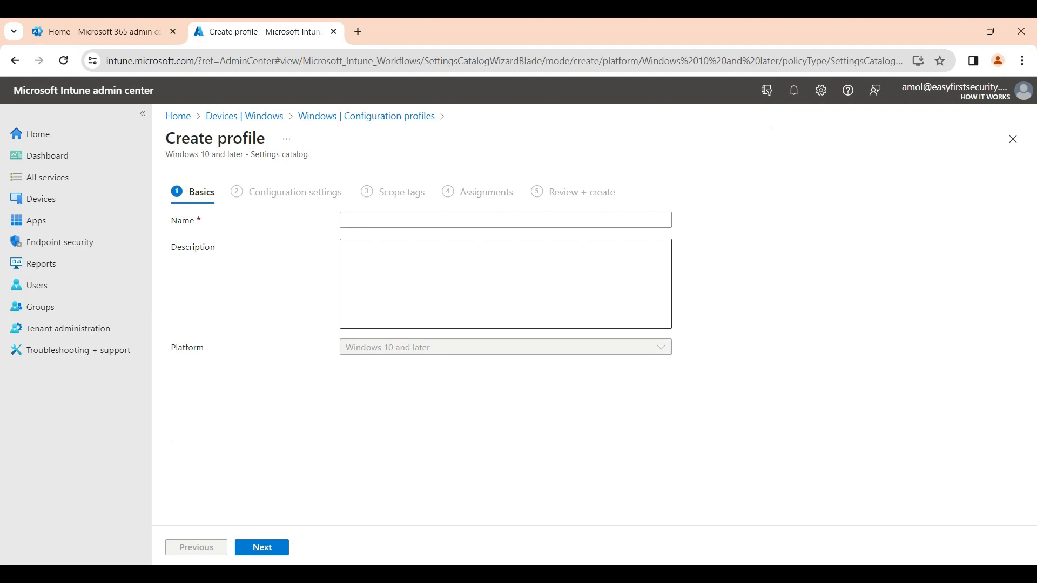
{"action": "left_click", "coordinate": [506, 220]}
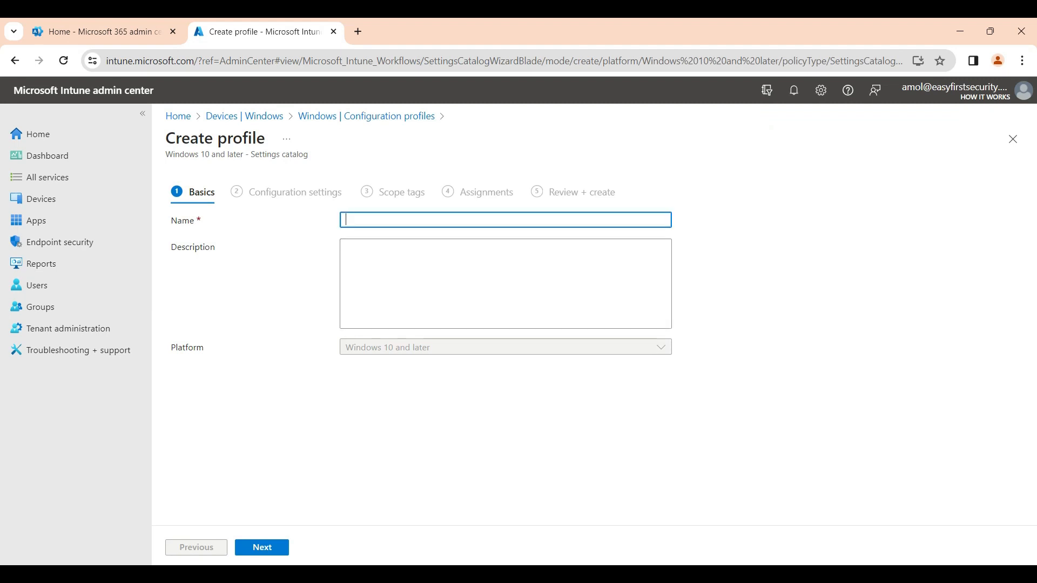
{"action": "type", "text": "test"}
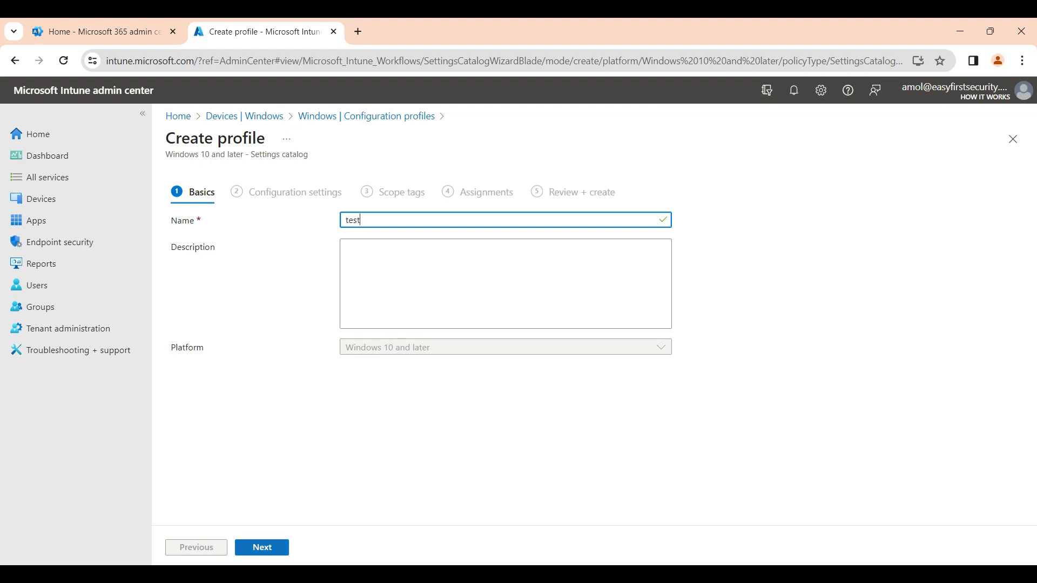
Step: Add the Allow Cortana Above Lock setting from the Above Lock category of the settings picker
{"action": "left_click", "coordinate": [261, 546]}
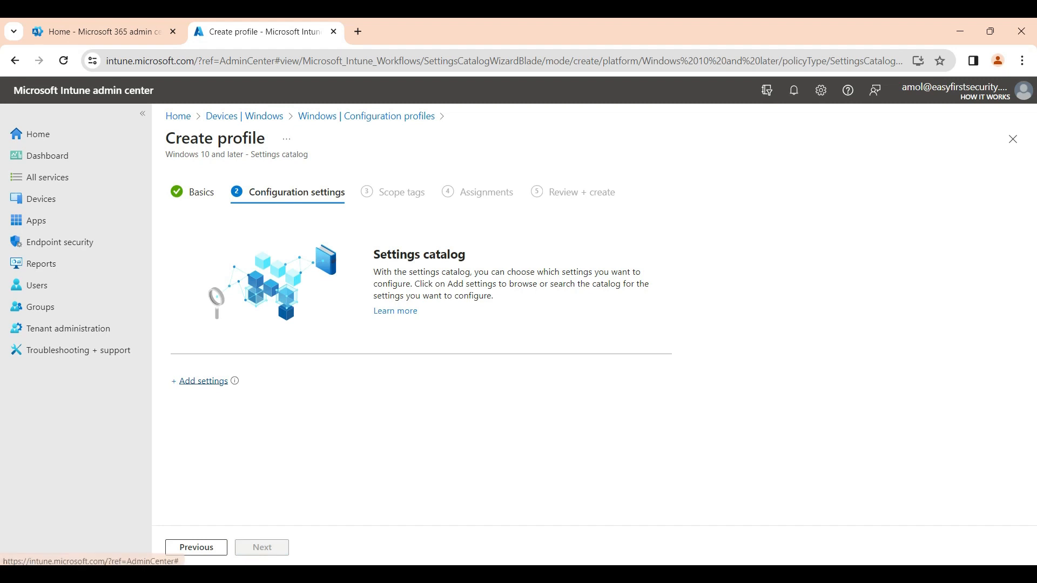
{"action": "left_click", "coordinate": [203, 380]}
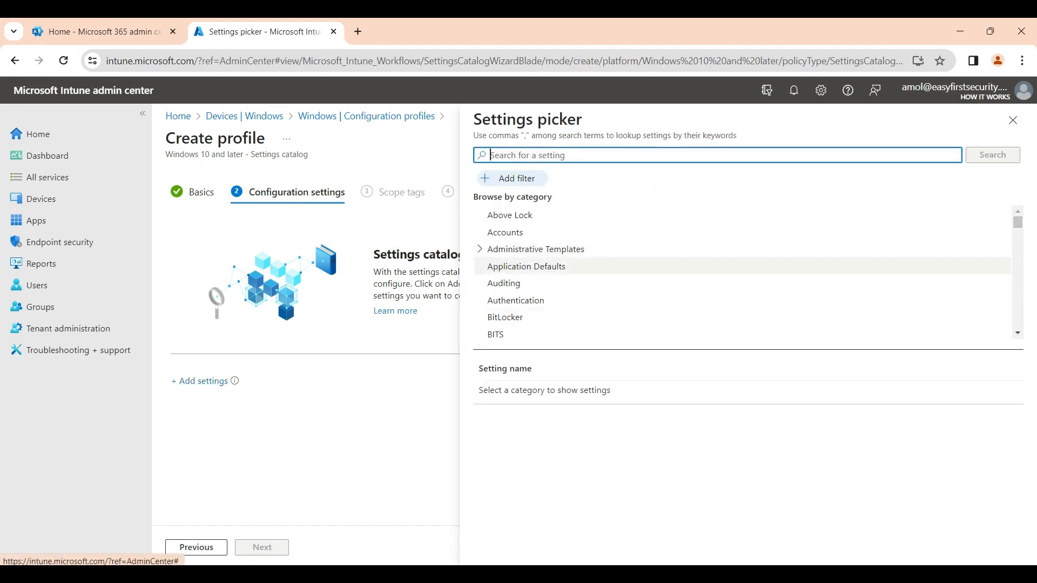
{"action": "mouse_move", "coordinate": [509, 215]}
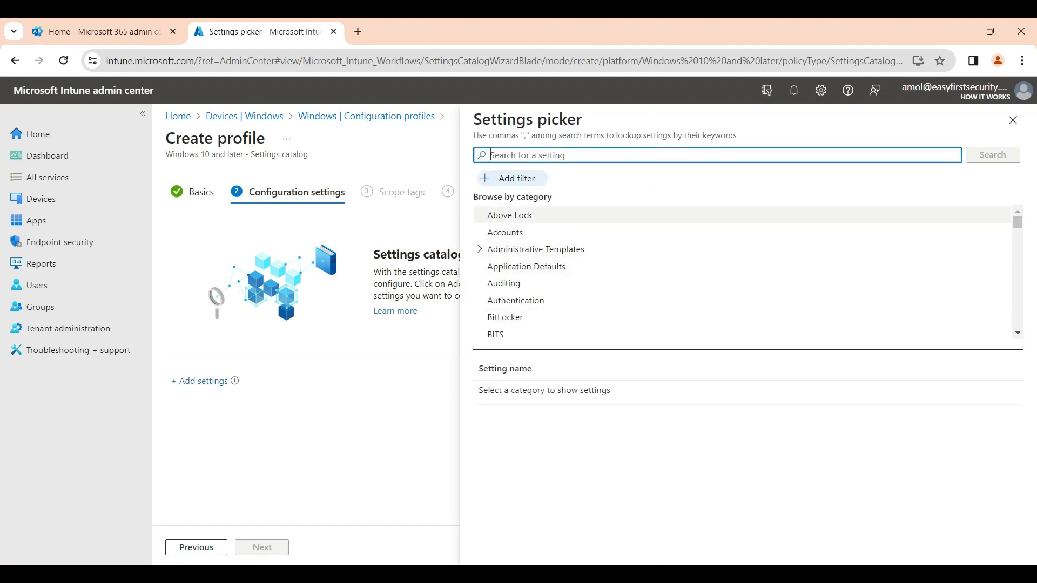
{"action": "mouse_move", "coordinate": [509, 215]}
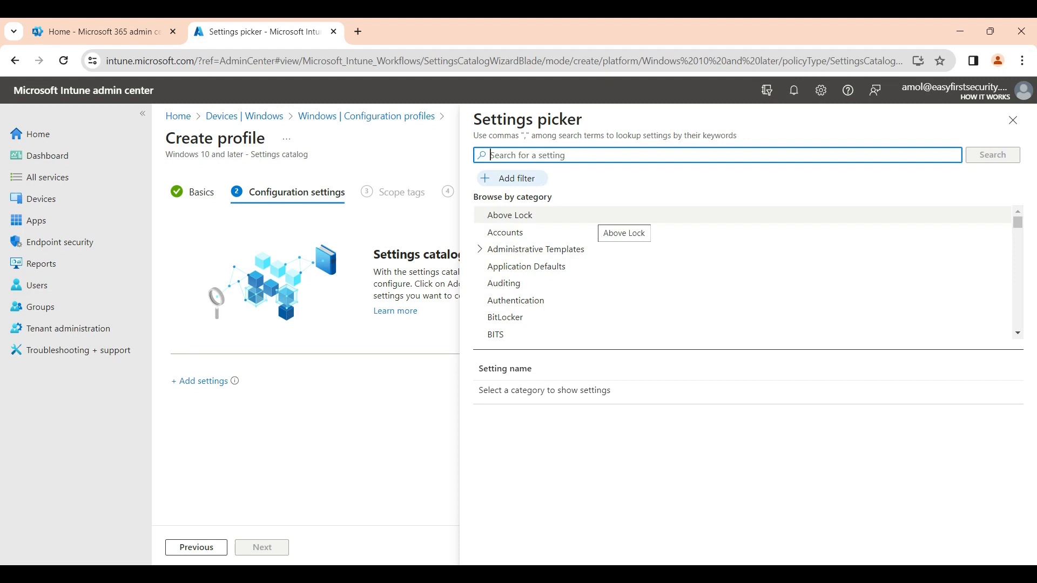
{"action": "left_click", "coordinate": [509, 215]}
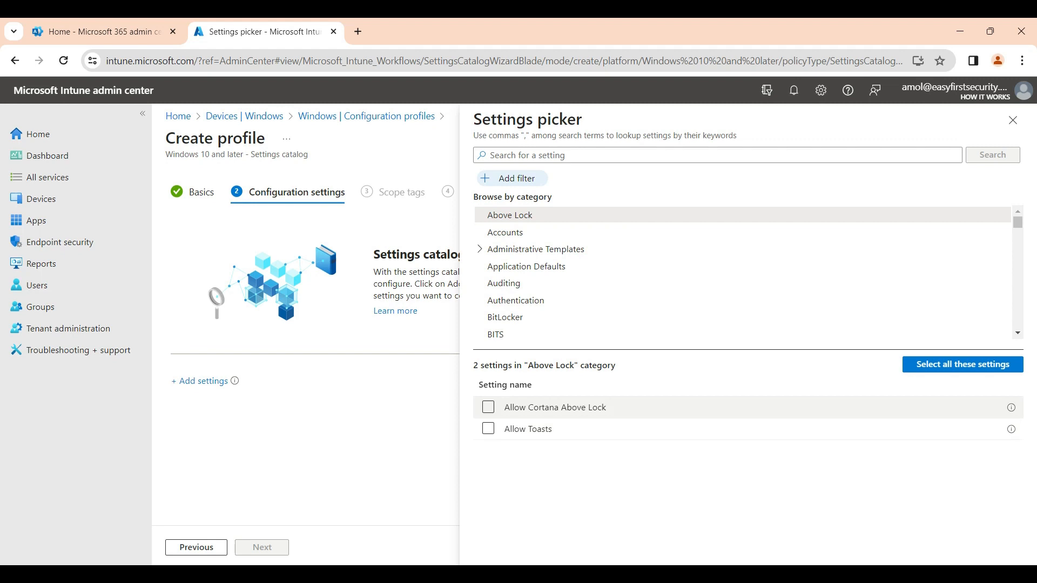
{"action": "left_click", "coordinate": [487, 407]}
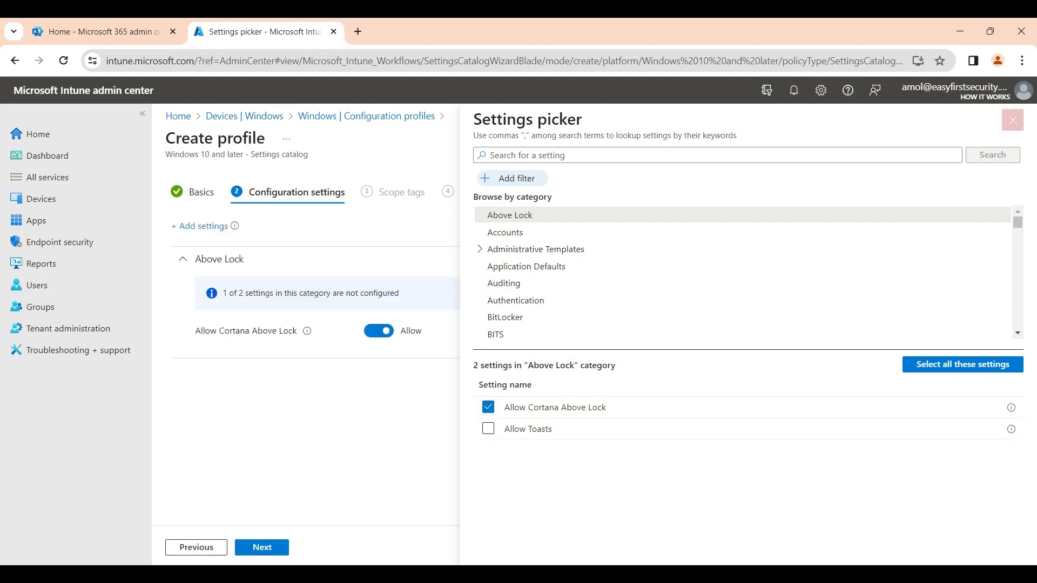
Step: Set Allow Cortana Above Lock to Block and continue to Scope tags
{"action": "left_click", "coordinate": [1012, 120]}
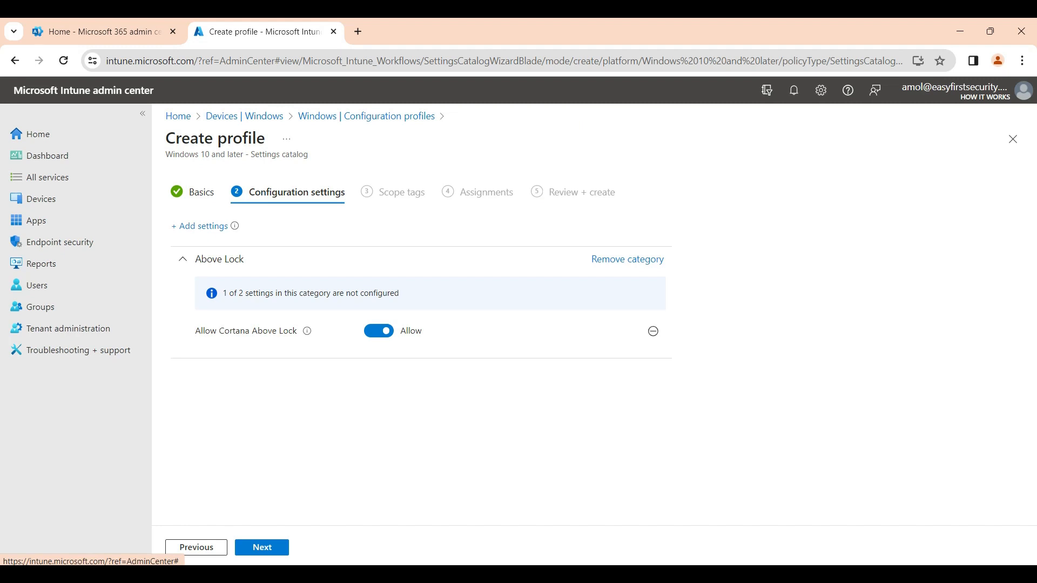
{"action": "left_click", "coordinate": [378, 330]}
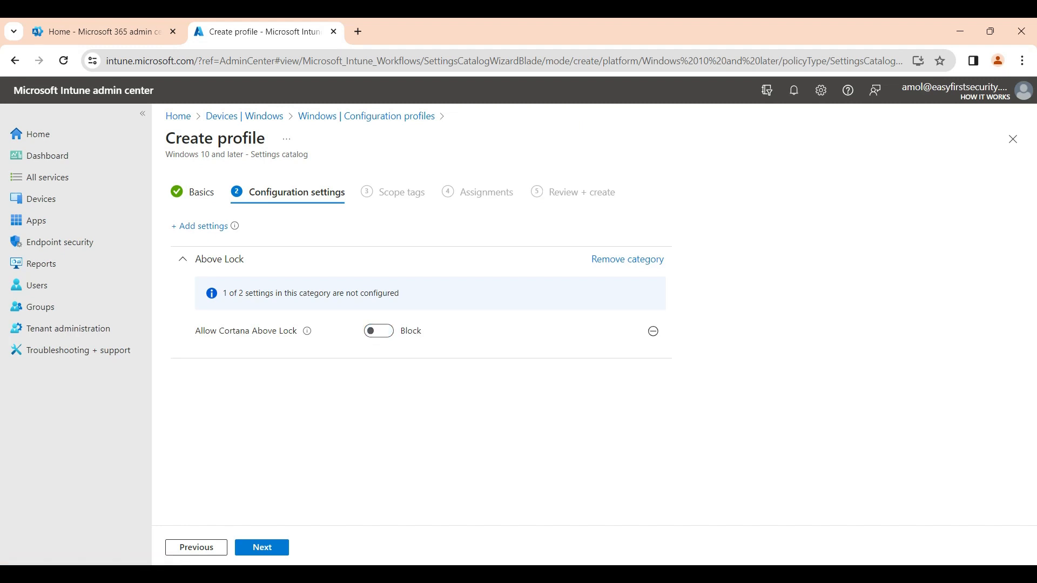
{"action": "mouse_move", "coordinate": [307, 332]}
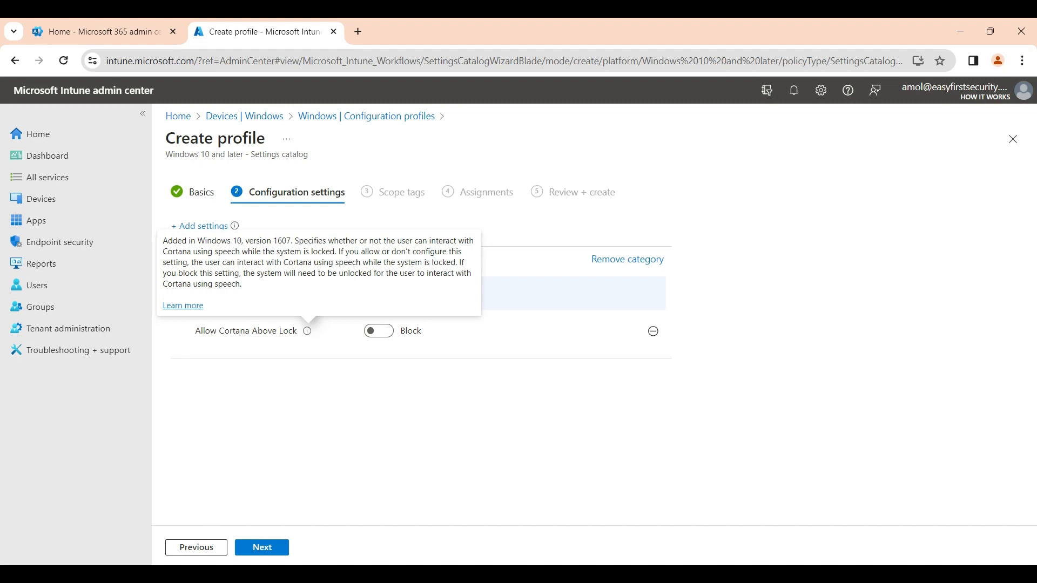
{"action": "left_click", "coordinate": [378, 330]}
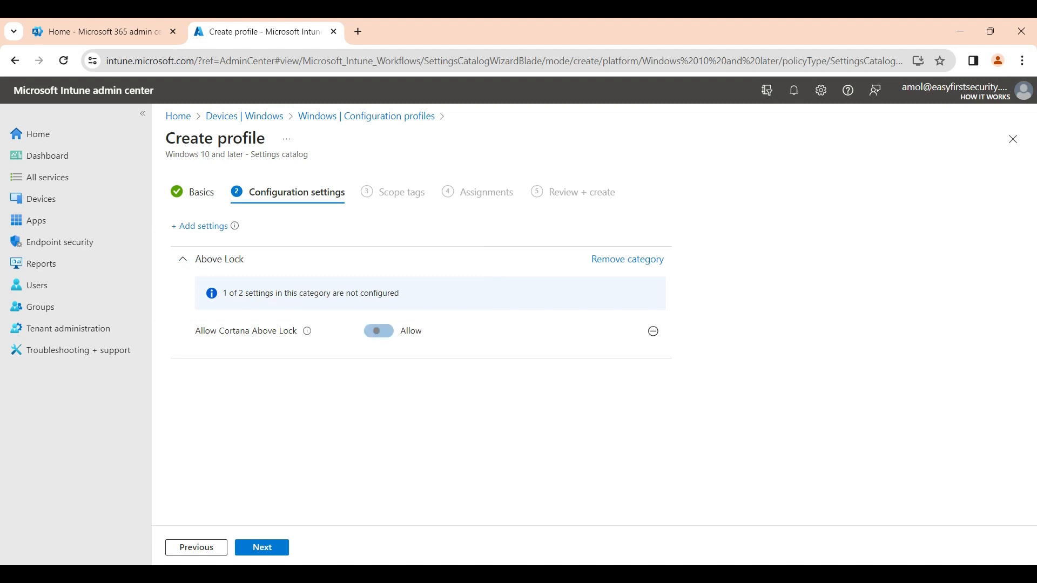
{"action": "left_click", "coordinate": [378, 330]}
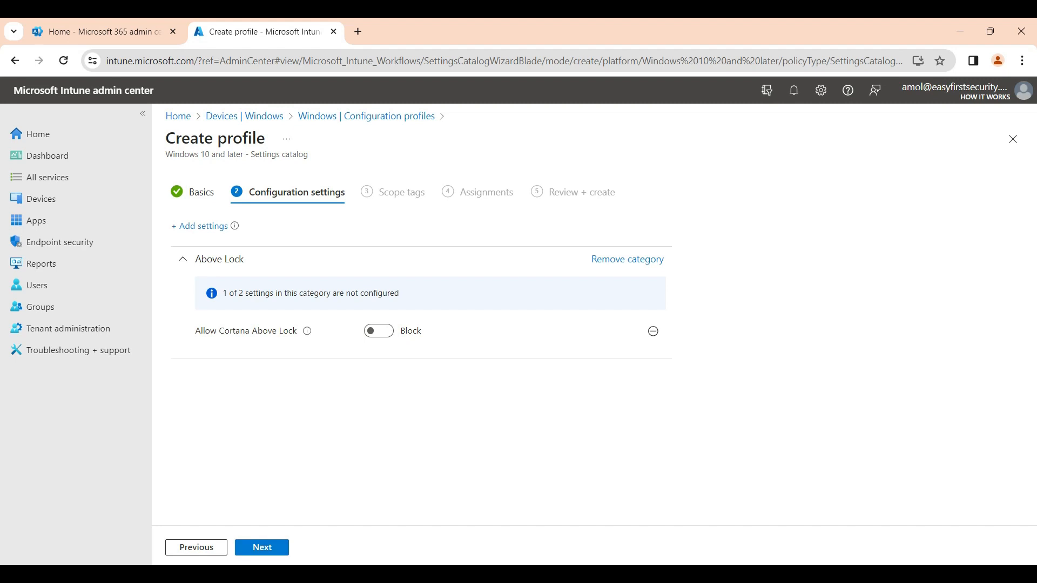
{"action": "left_click", "coordinate": [261, 547]}
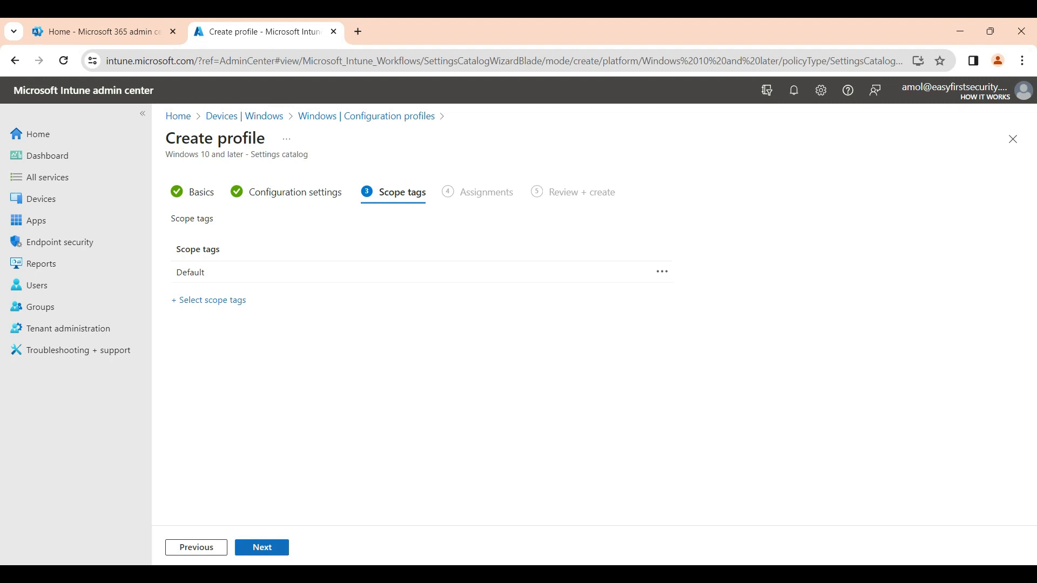
Step: Keep the Default scope tag and continue to Assignments
{"action": "left_click", "coordinate": [261, 546]}
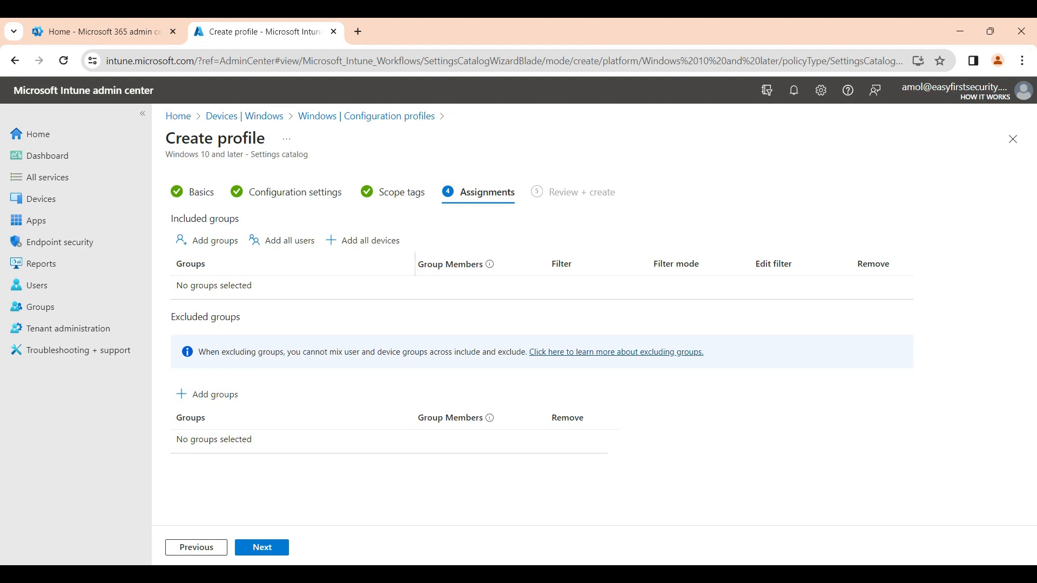
{"action": "mouse_move", "coordinate": [288, 240]}
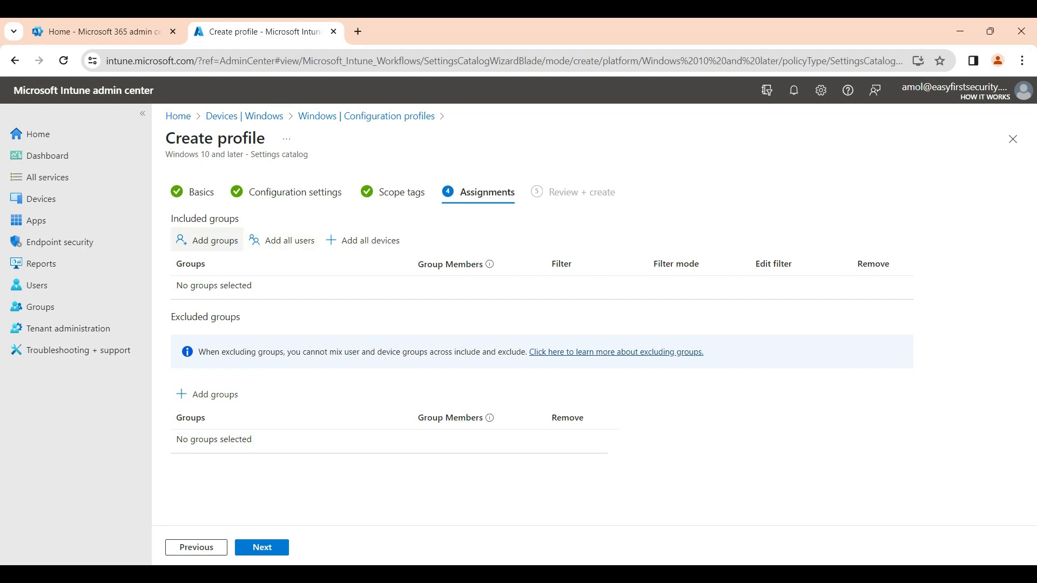
{"action": "mouse_move", "coordinate": [290, 240]}
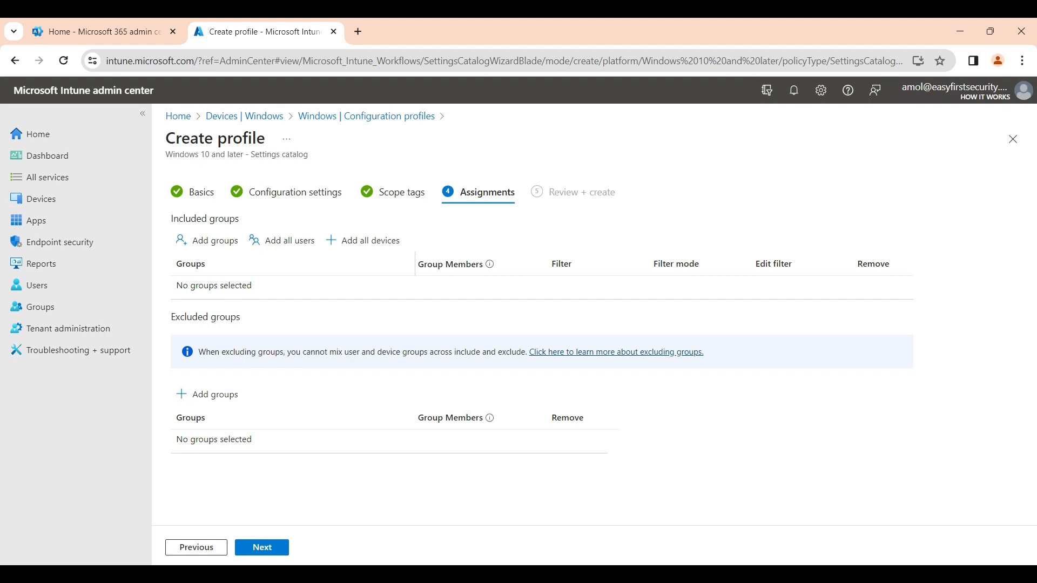
{"action": "mouse_move", "coordinate": [369, 239]}
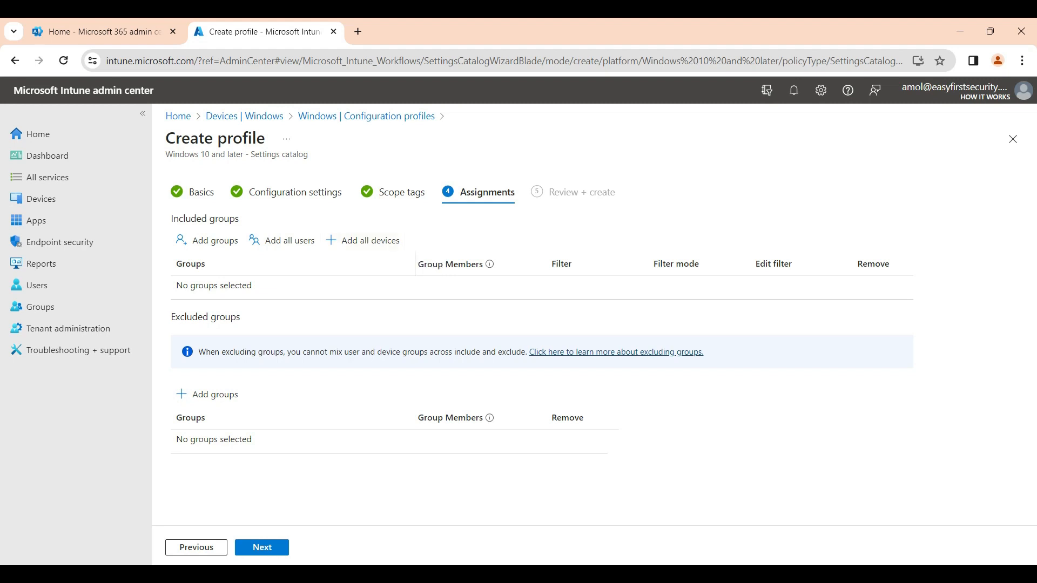
{"action": "mouse_move", "coordinate": [289, 239]}
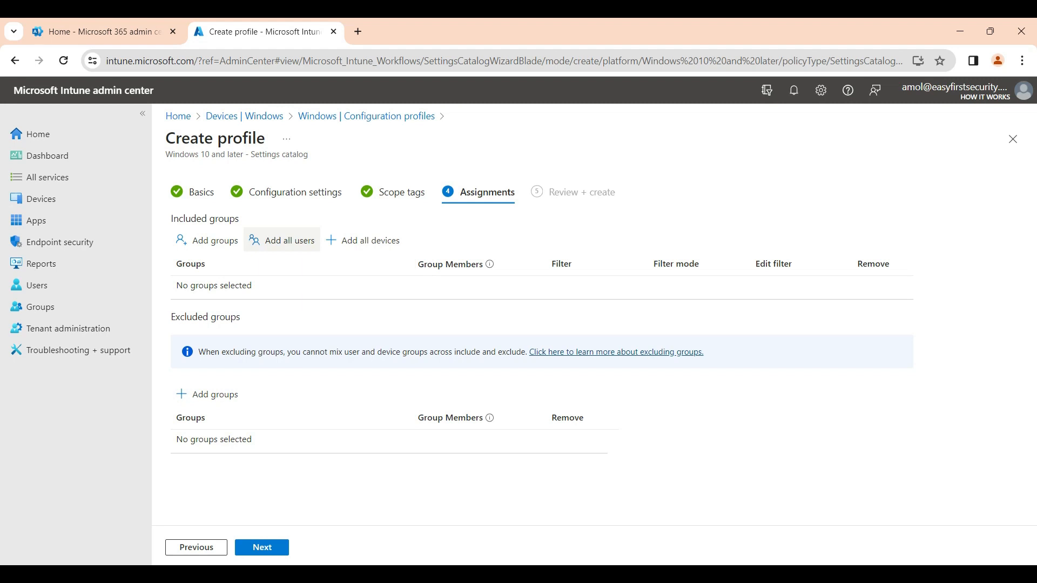
{"action": "mouse_move", "coordinate": [289, 240]}
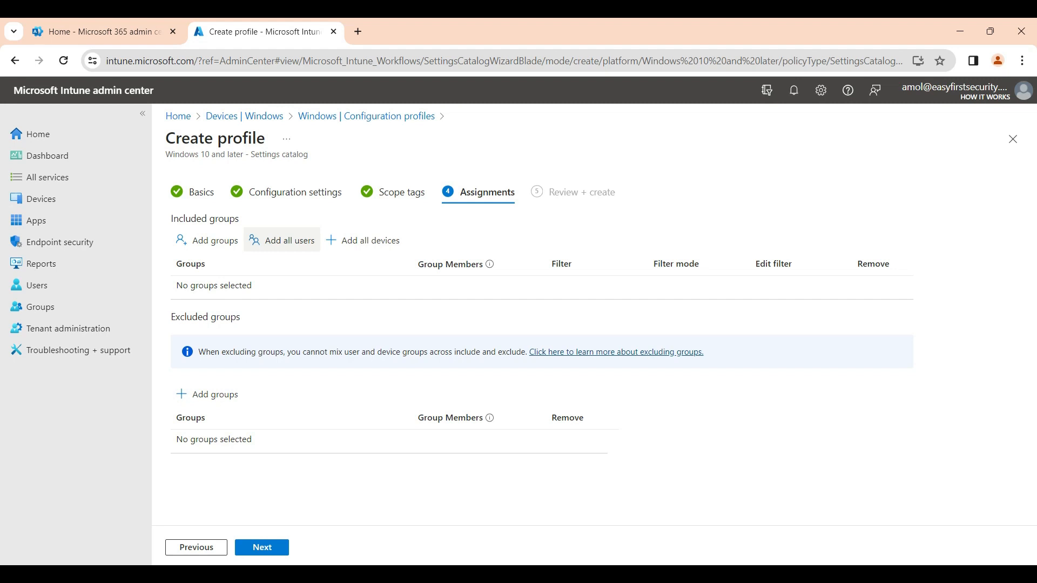
{"action": "mouse_move", "coordinate": [288, 239]}
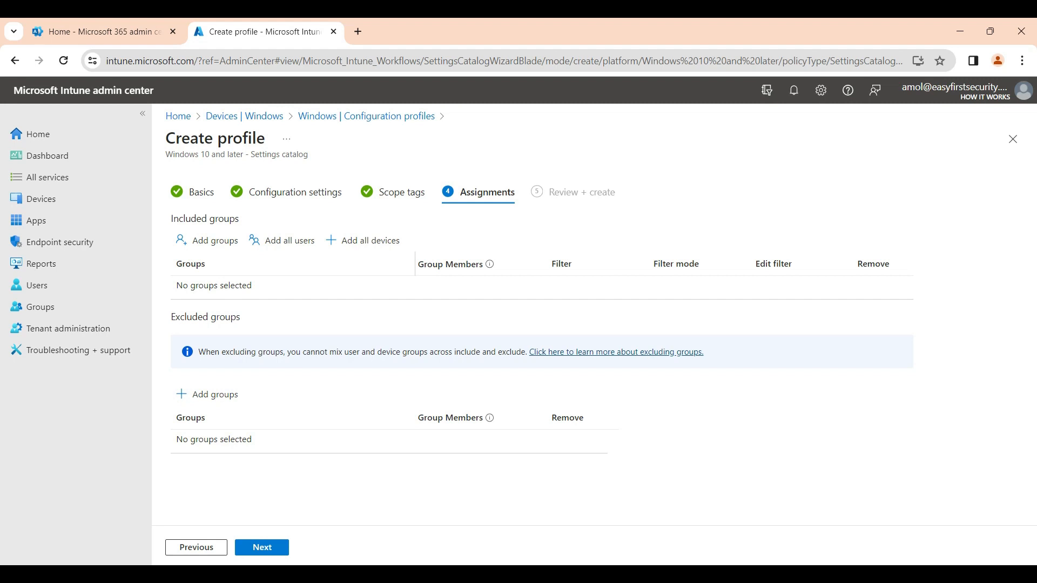
{"action": "mouse_move", "coordinate": [362, 239]}
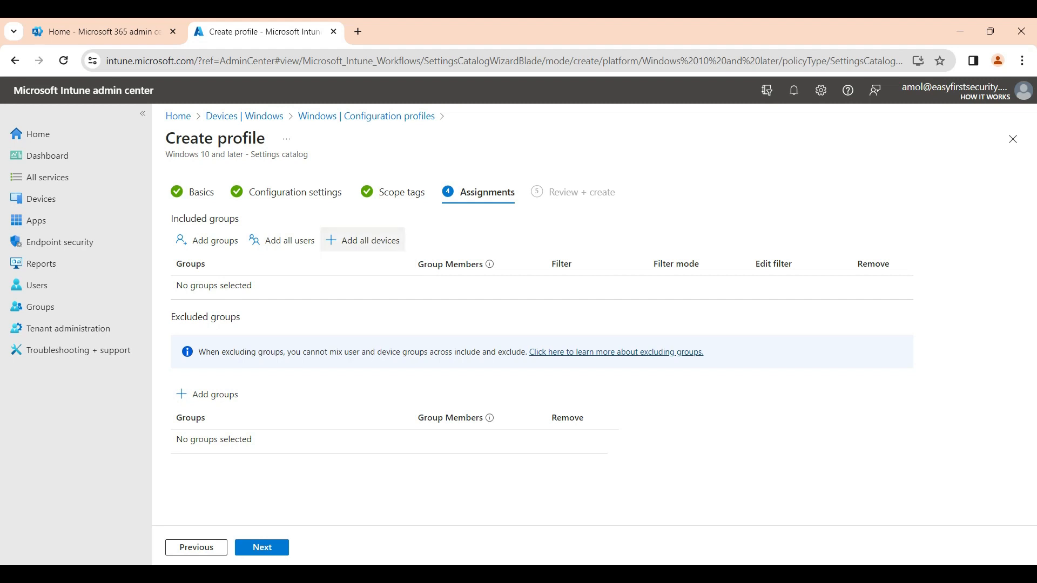
{"action": "mouse_move", "coordinate": [369, 240]}
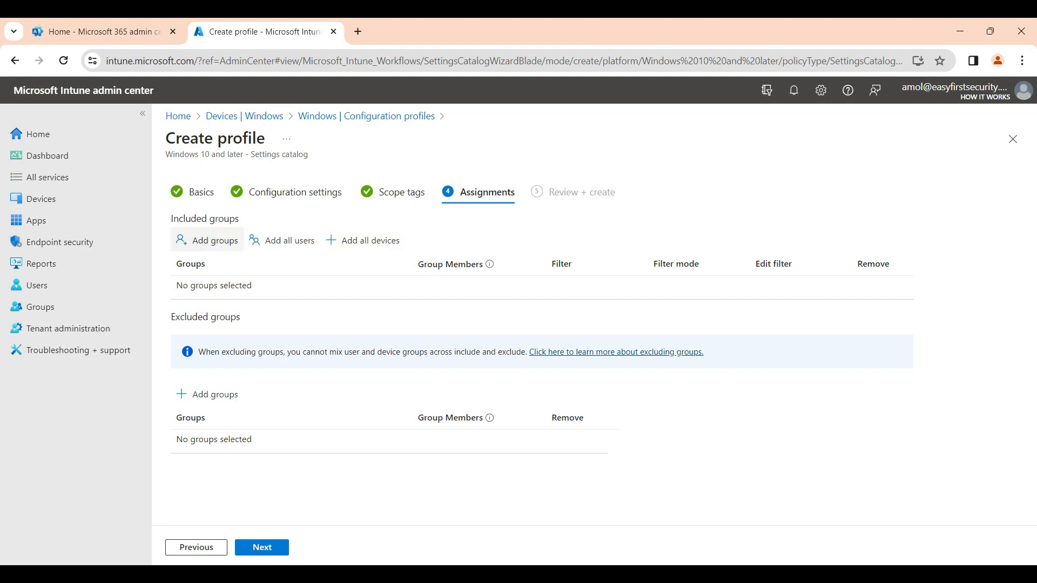
{"action": "mouse_move", "coordinate": [213, 240]}
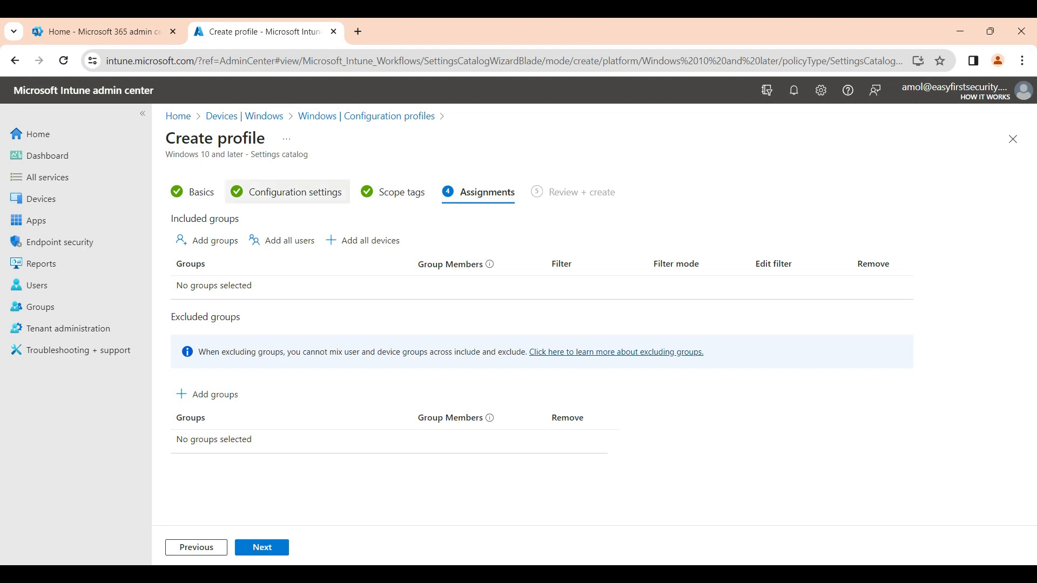
Step: Return to Basics, rename the profile to 'Block Cortana Above Lock', and continue
{"action": "left_click", "coordinate": [294, 193]}
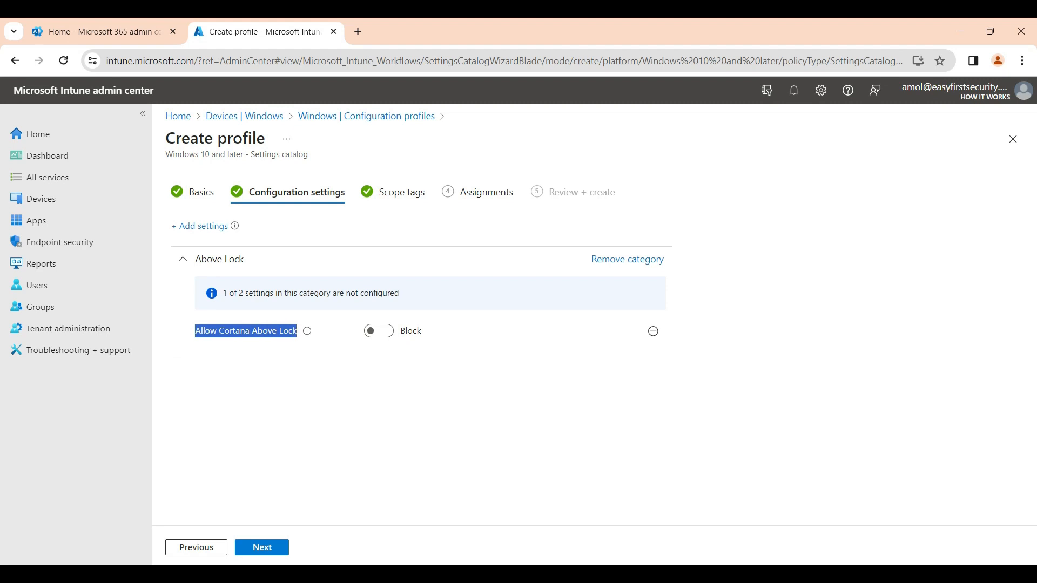
{"action": "left_click", "coordinate": [201, 193]}
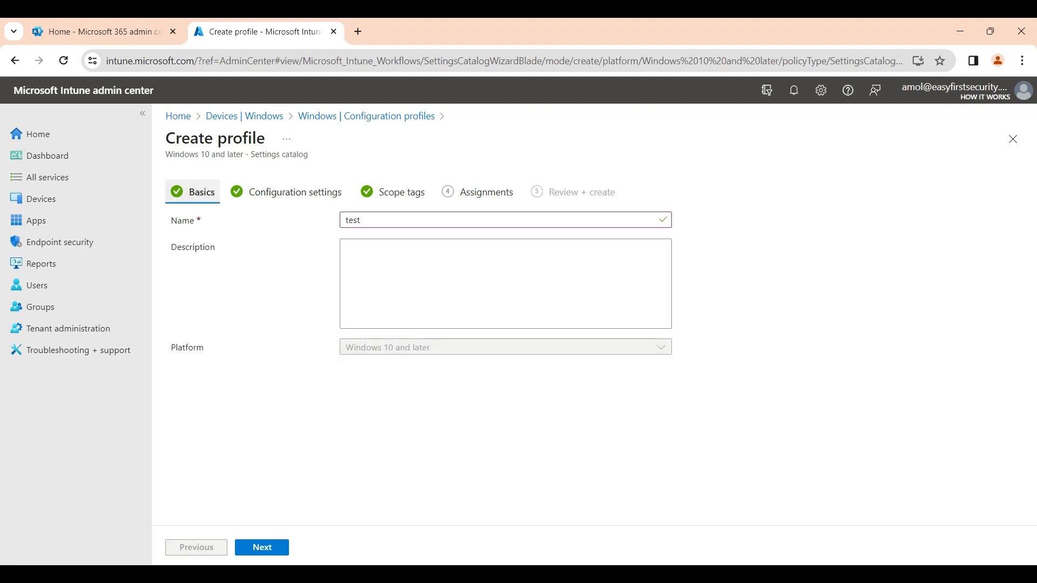
{"action": "type", "text": "Allow Cortana Above Lock"}
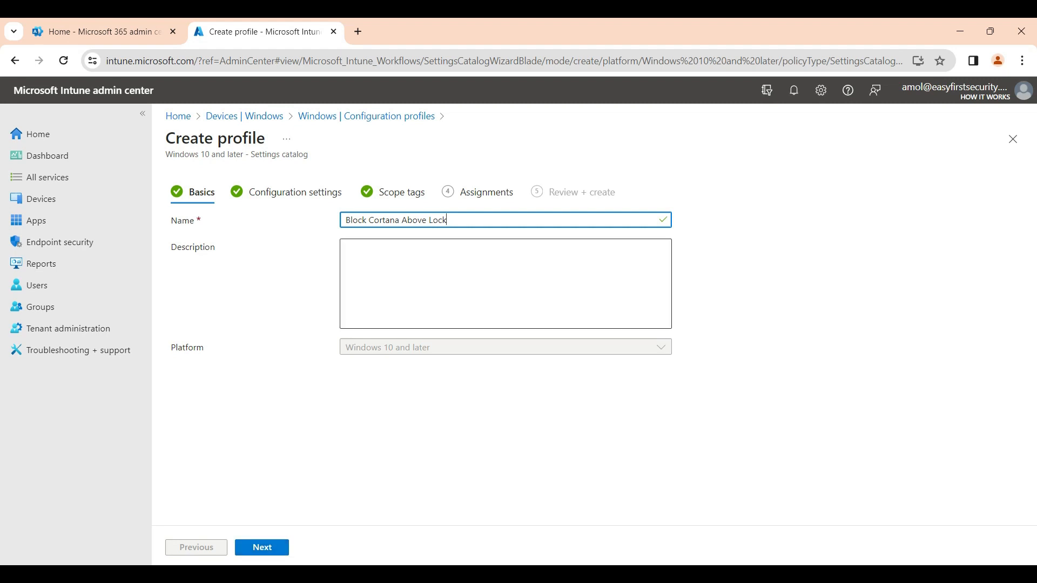
{"action": "left_click", "coordinate": [261, 546]}
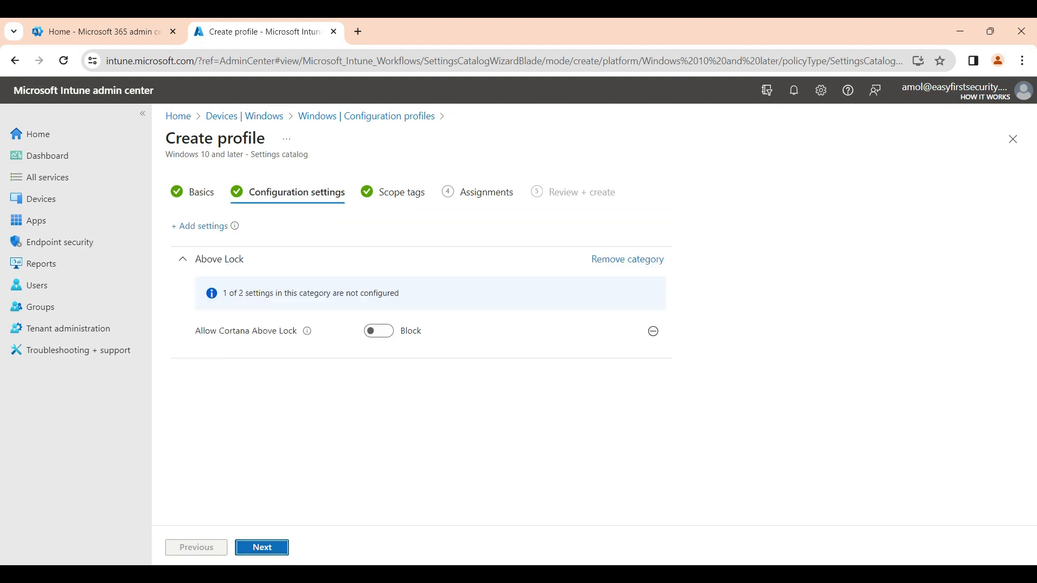
Step: Assign the profile to all devices and create the Block Cortana Above Lock policy
{"action": "left_click", "coordinate": [261, 547]}
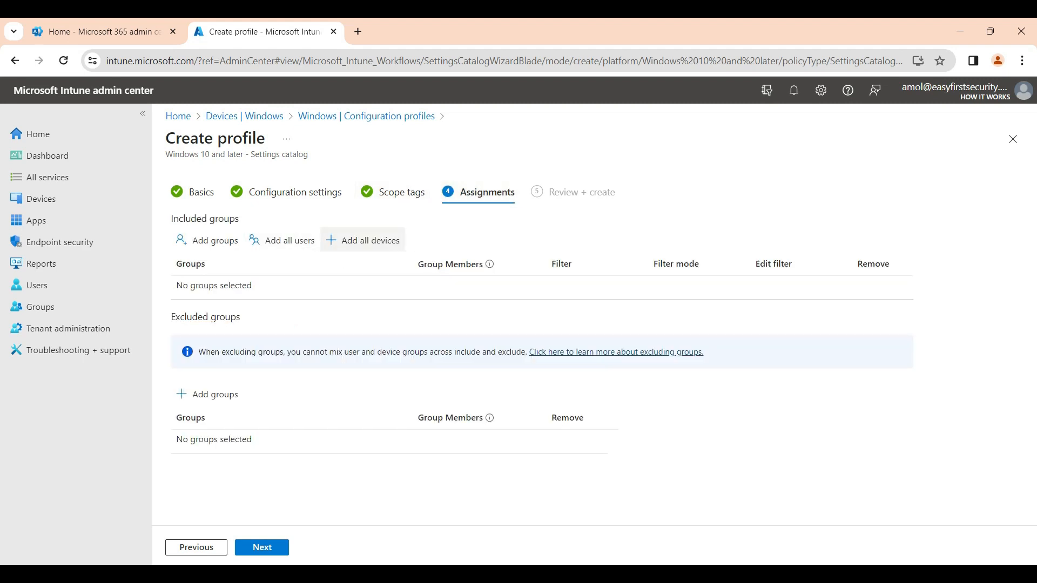
{"action": "left_click", "coordinate": [370, 240]}
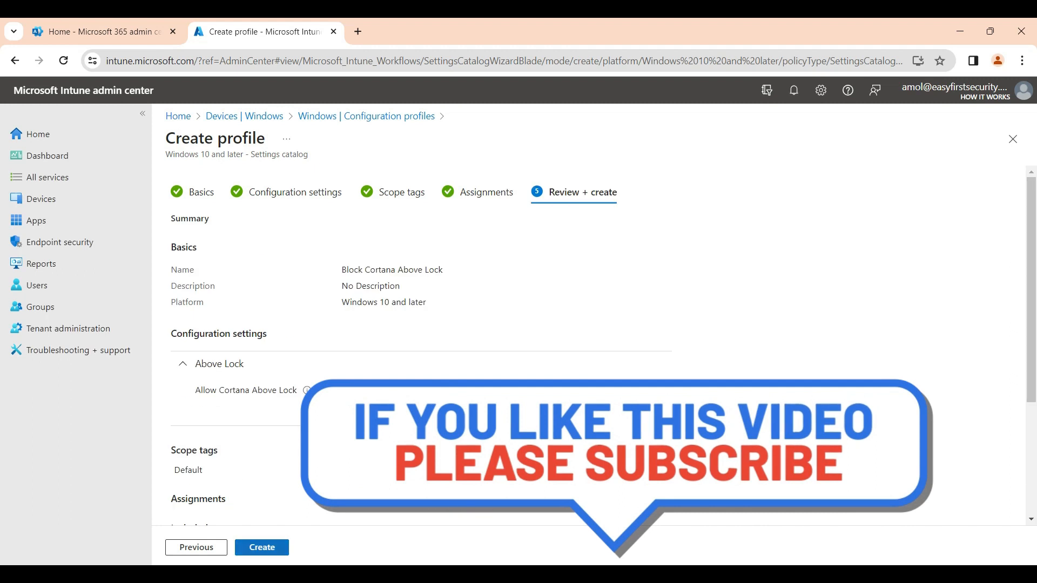
{"action": "left_click", "coordinate": [261, 546]}
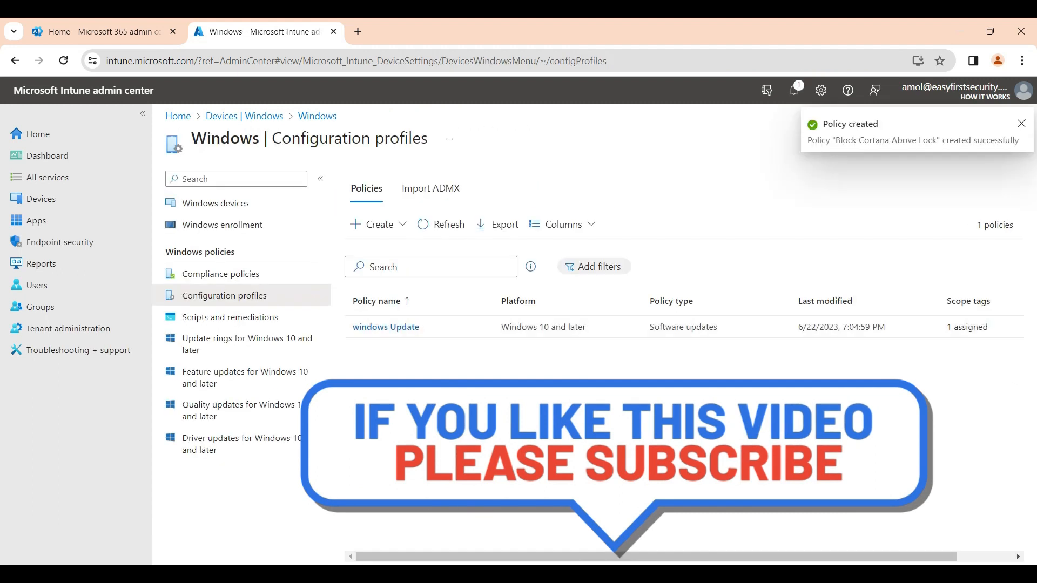